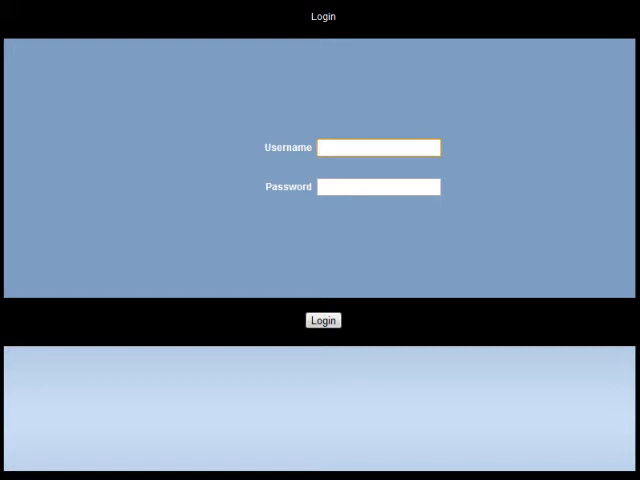
Log in with username admin and the administrator password
{"action": "type", "text": "admin"}
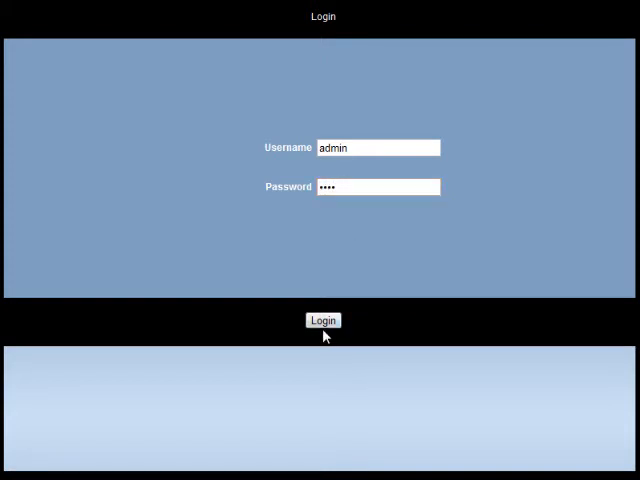
{"action": "left_click", "coordinate": [323, 320]}
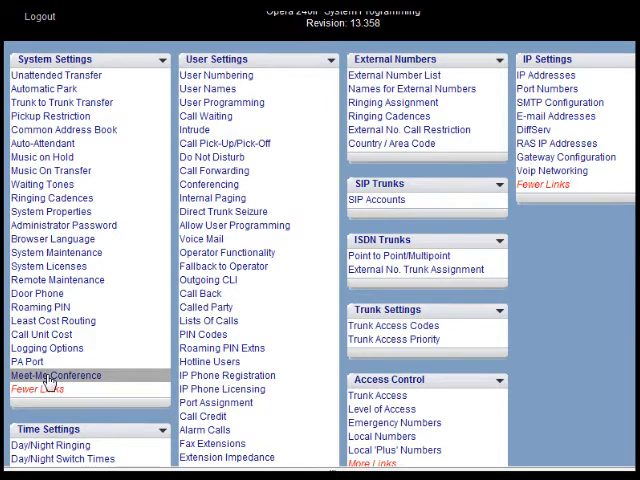
{"action": "mouse_move", "coordinate": [43, 267]}
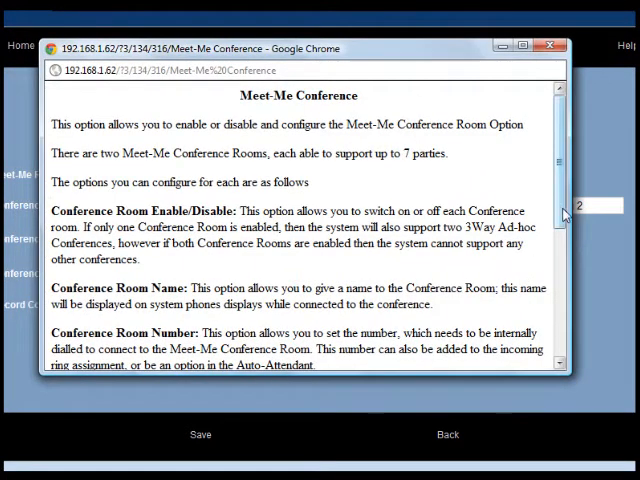
Read through the Meet-Me Conference help notes and close the help popup
{"action": "scroll", "scroll_direction": "down", "scroll_amount": 3}
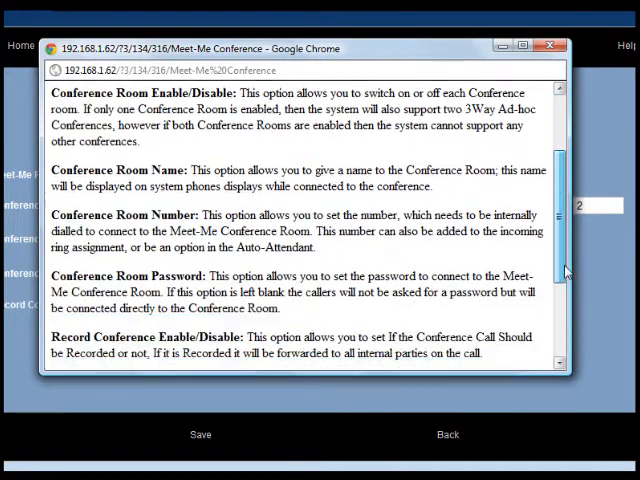
{"action": "scroll", "scroll_direction": "down", "scroll_amount": 3}
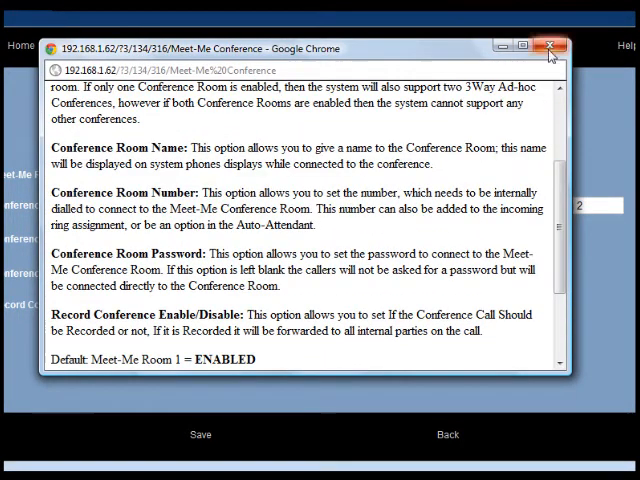
{"action": "left_click", "coordinate": [553, 47]}
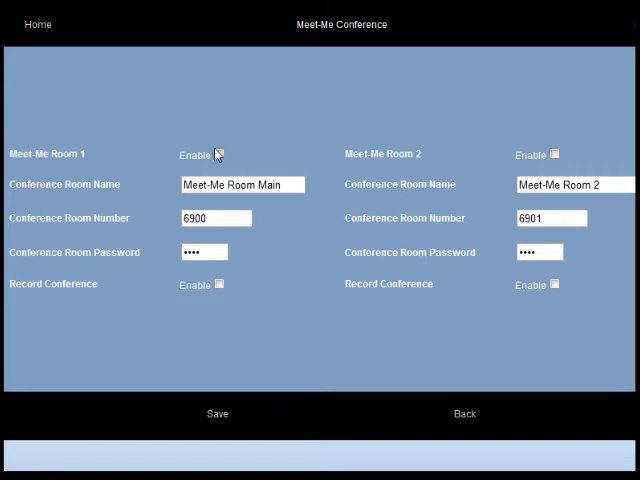
Enable Meet-Me Room 1 at number 6900 with Record Conference on, save, and go back
{"action": "left_click", "coordinate": [218, 155]}
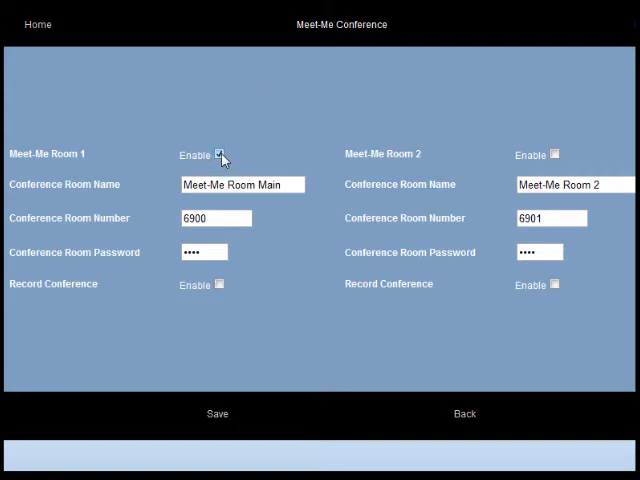
{"action": "left_click", "coordinate": [218, 154]}
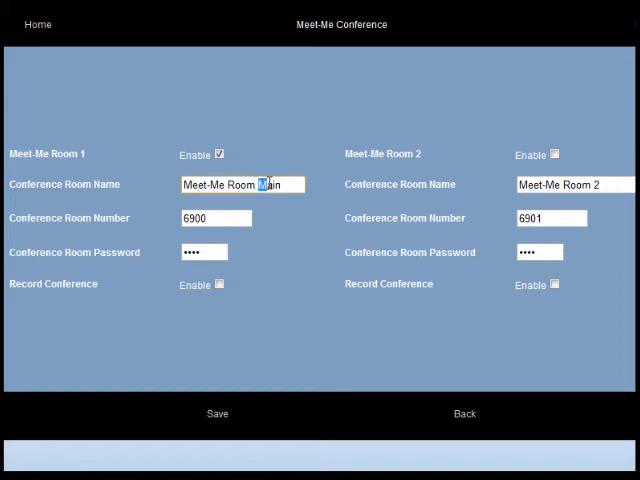
{"action": "double_click", "coordinate": [272, 184]}
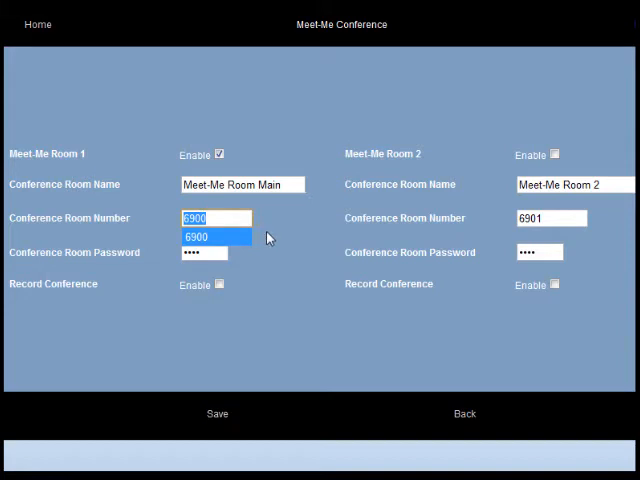
{"action": "left_click", "coordinate": [214, 237]}
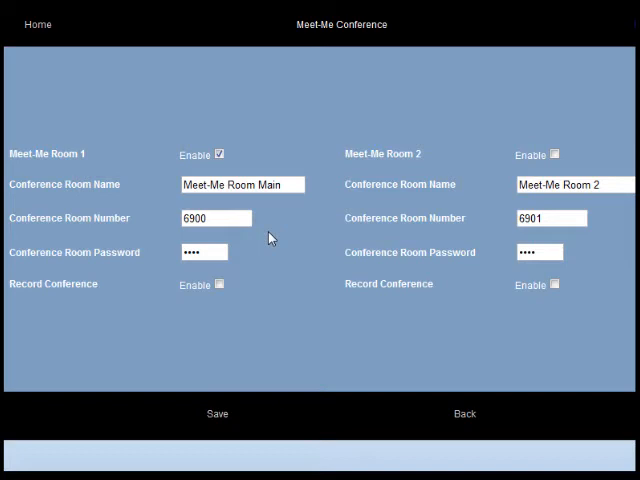
{"action": "mouse_move", "coordinate": [246, 249]}
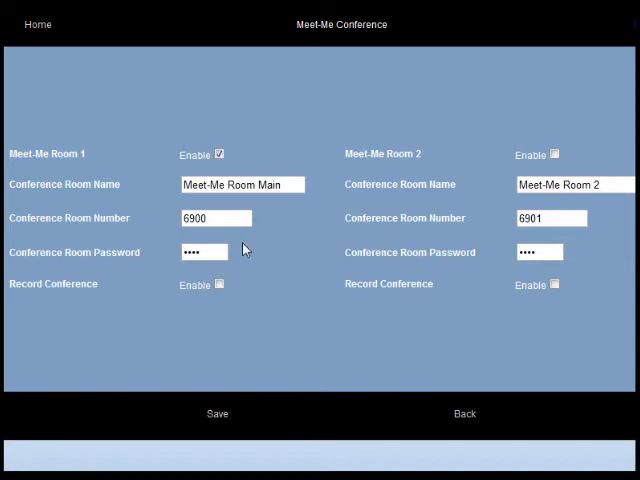
{"action": "mouse_move", "coordinate": [238, 254]}
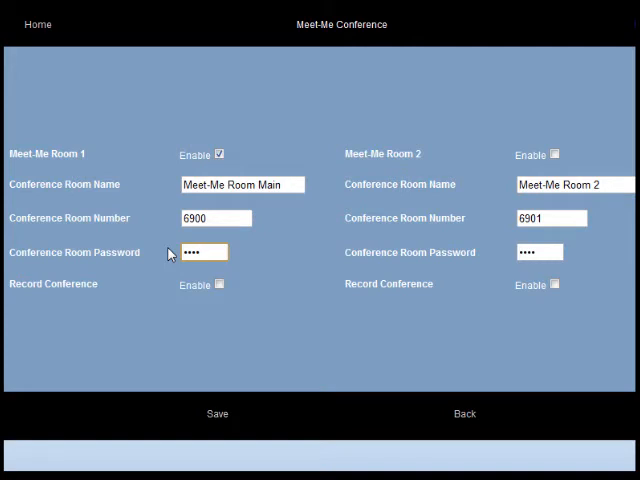
{"action": "mouse_move", "coordinate": [187, 305]}
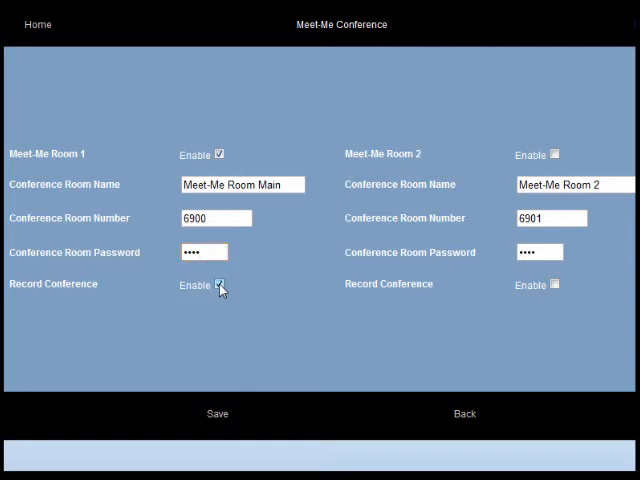
{"action": "left_click", "coordinate": [219, 285]}
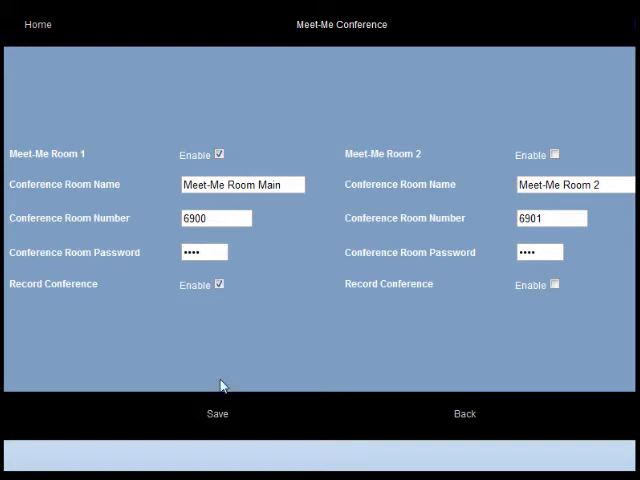
{"action": "mouse_move", "coordinate": [240, 387]}
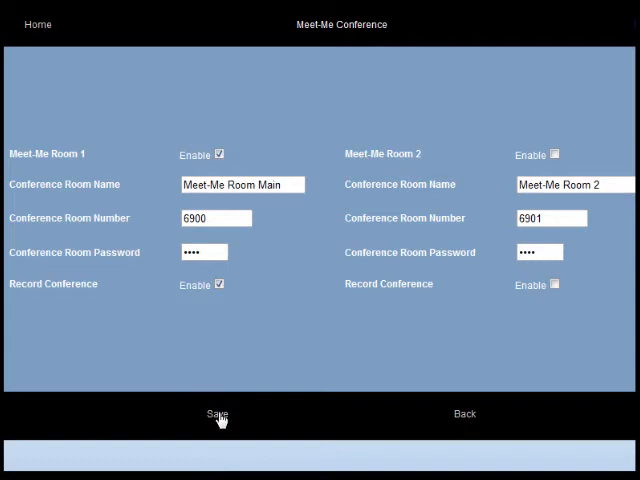
{"action": "mouse_move", "coordinate": [464, 414]}
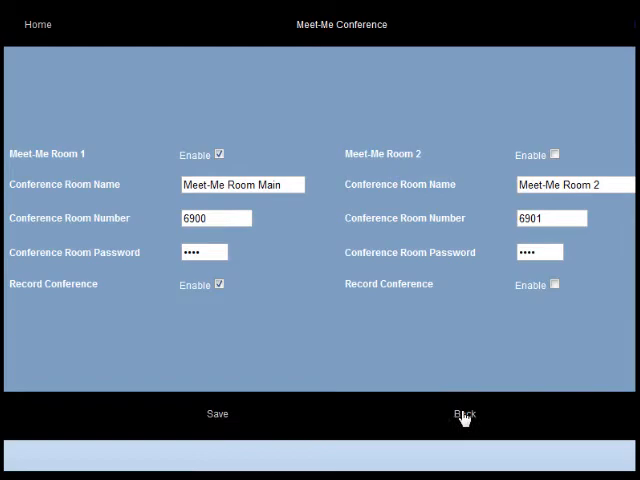
{"action": "left_click", "coordinate": [464, 414]}
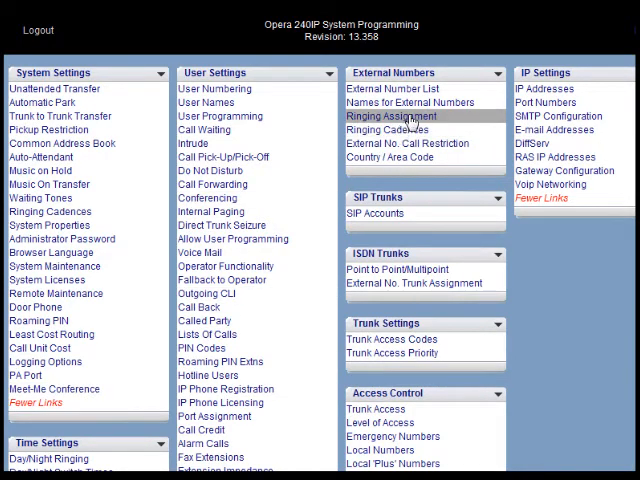
Open Ringing Assignment under External Numbers
{"action": "left_click", "coordinate": [390, 116]}
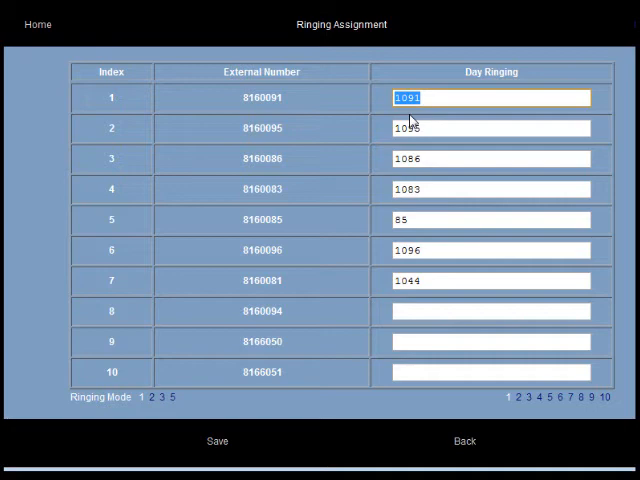
Set Day Ringing to 6900 for indexes 71–73 (8160060–8160062), save, and return
{"action": "left_click", "coordinate": [580, 397]}
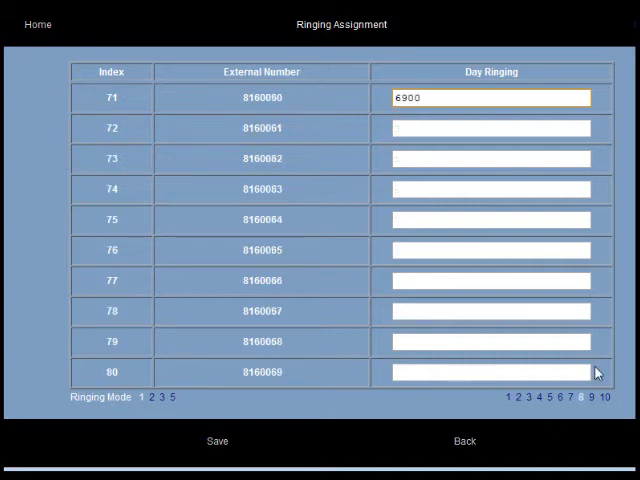
{"action": "mouse_move", "coordinate": [365, 112]}
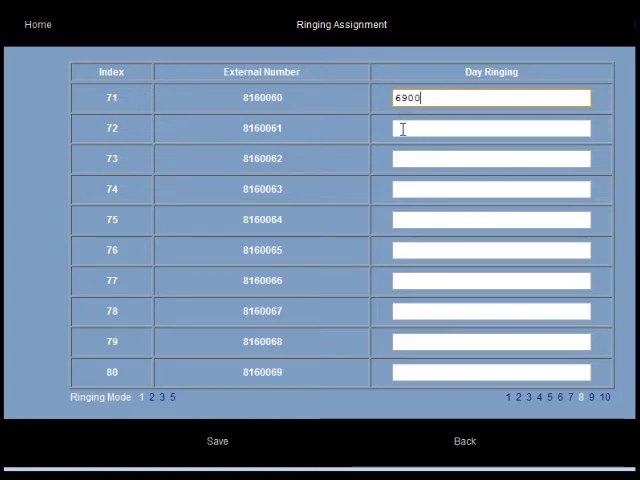
{"action": "left_click", "coordinate": [489, 128]}
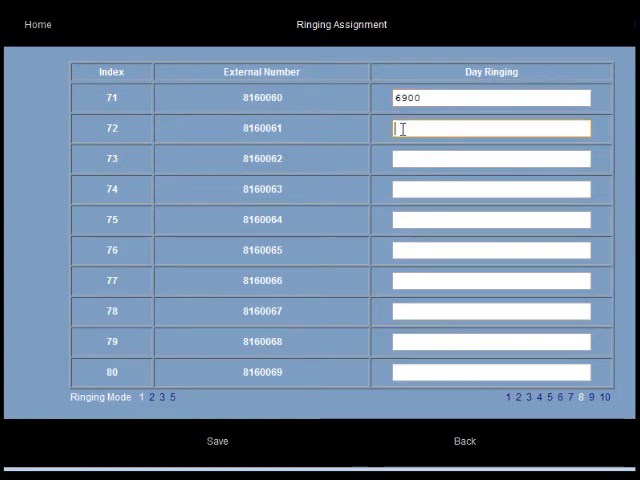
{"action": "type", "text": "6900"}
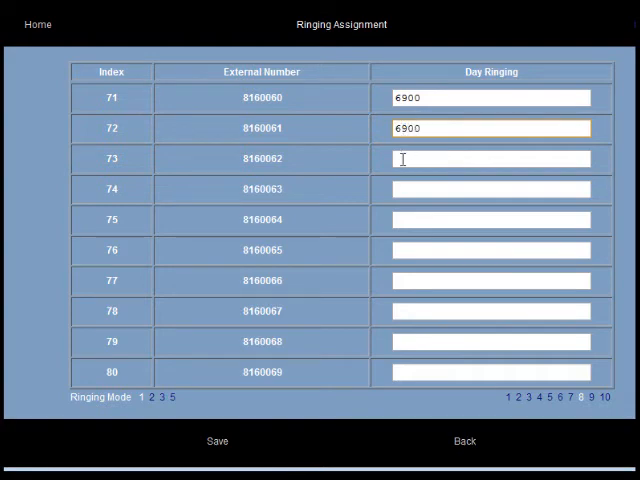
{"action": "left_click", "coordinate": [490, 158]}
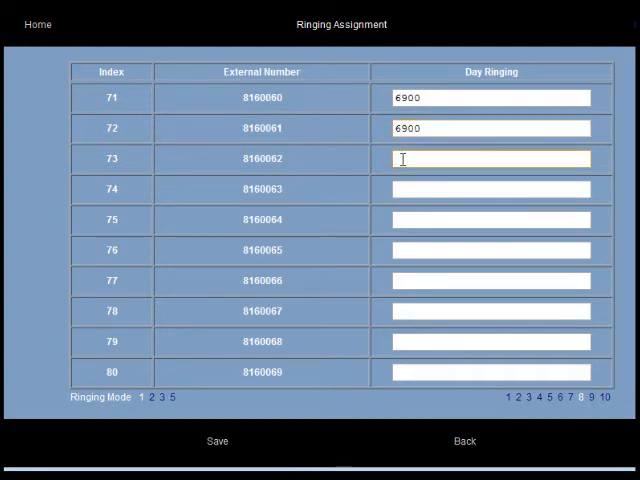
{"action": "type", "text": "6"}
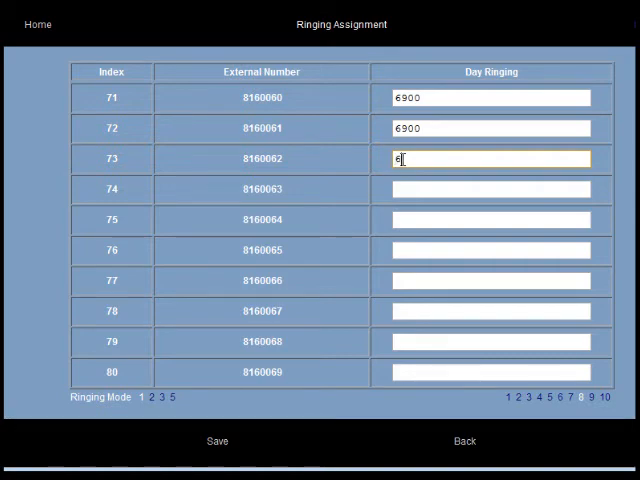
{"action": "type", "text": "900"}
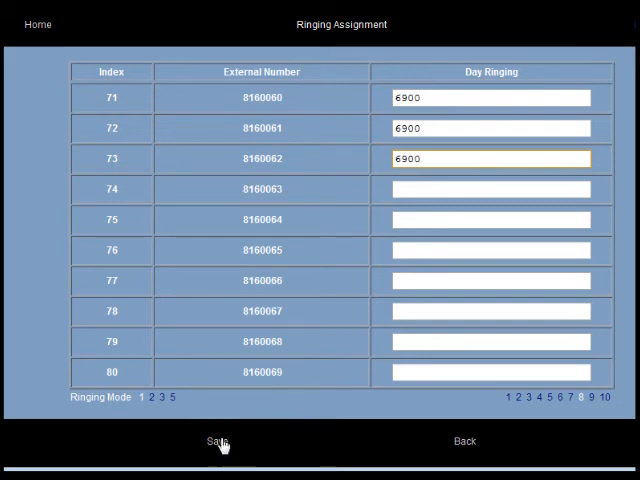
{"action": "mouse_move", "coordinate": [462, 447]}
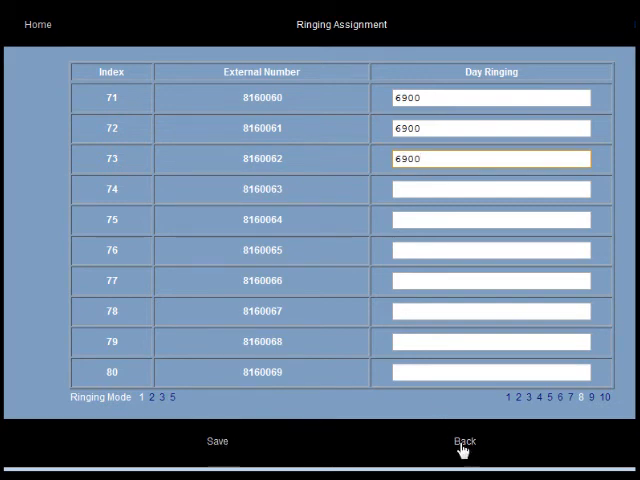
{"action": "left_click", "coordinate": [464, 441]}
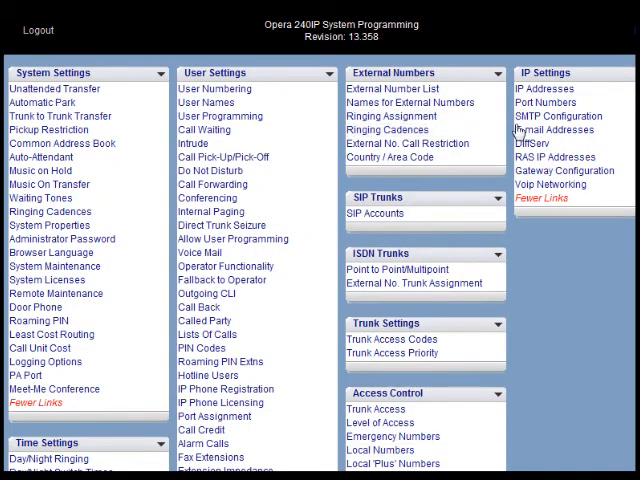
{"action": "mouse_move", "coordinate": [553, 129]}
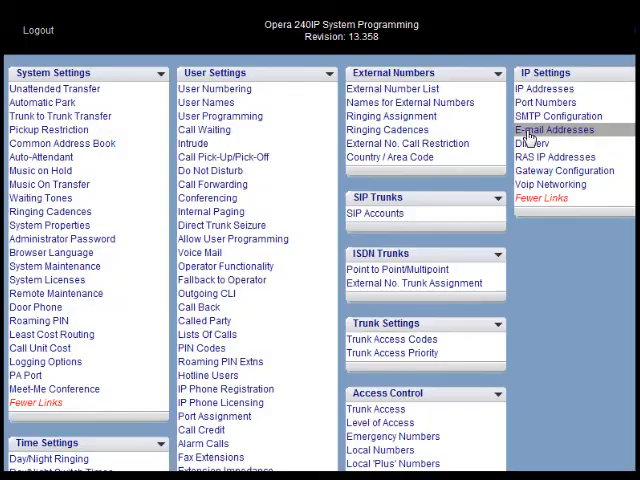
{"action": "left_click", "coordinate": [555, 130]}
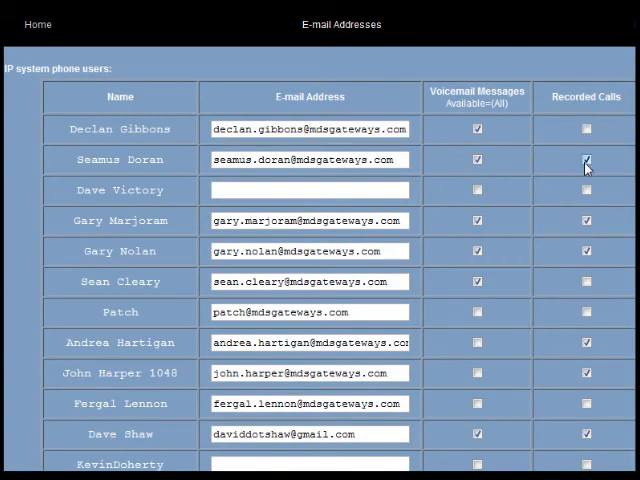
{"action": "left_click", "coordinate": [586, 159]}
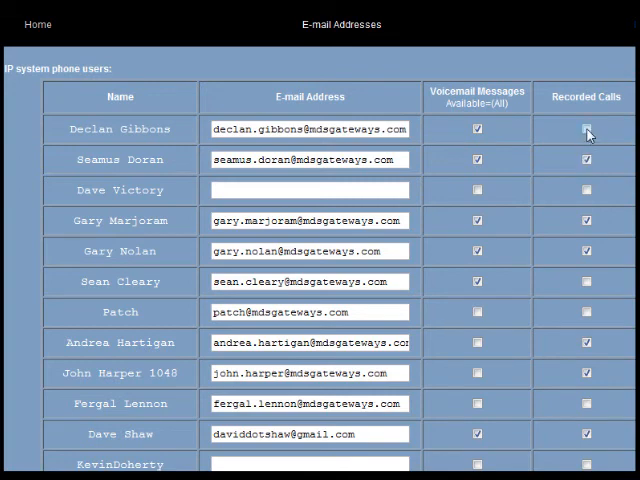
{"action": "left_click", "coordinate": [586, 128]}
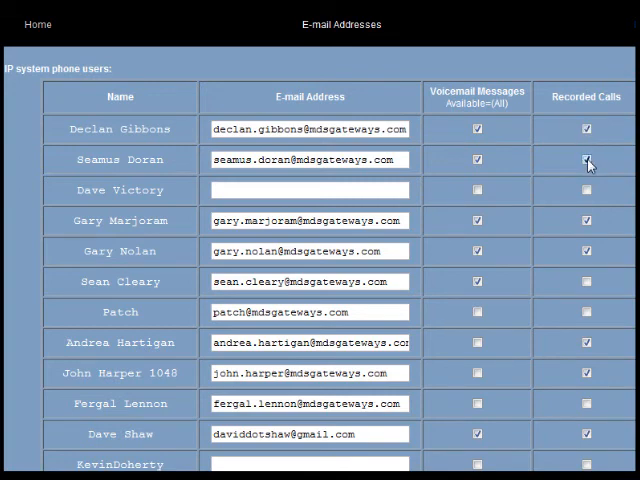
{"action": "left_click", "coordinate": [586, 159]}
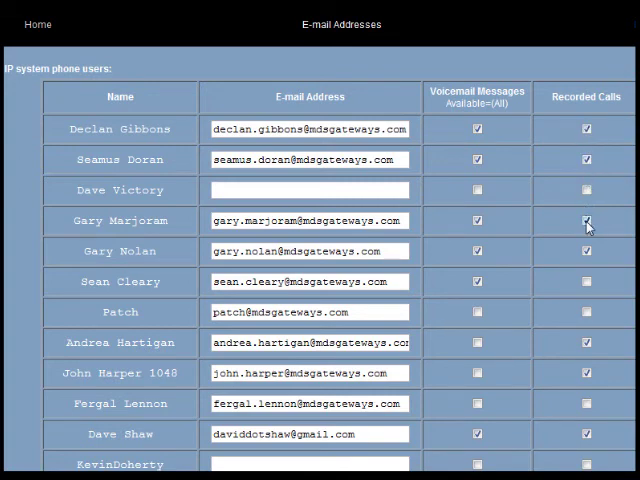
{"action": "left_click", "coordinate": [587, 220]}
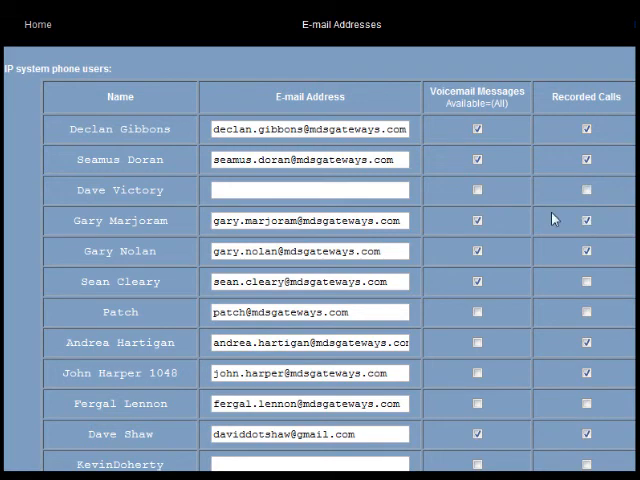
{"action": "mouse_move", "coordinate": [549, 215]}
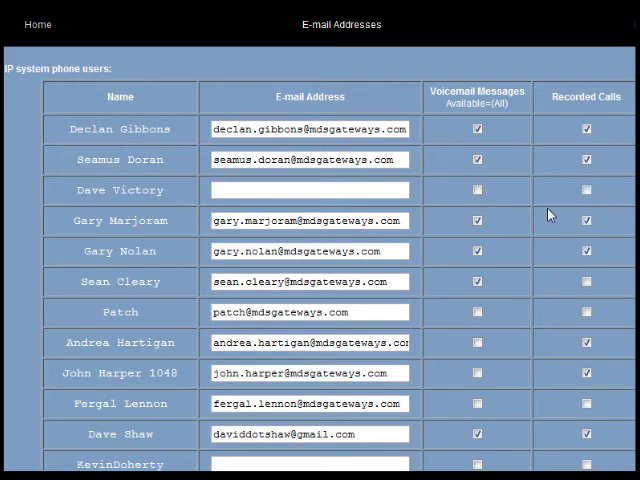
{"action": "scroll", "scroll_direction": "down", "scroll_amount": 3}
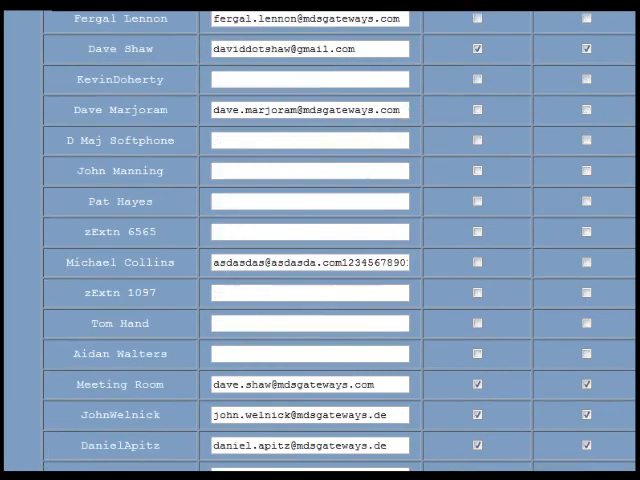
{"action": "scroll", "scroll_direction": "down", "scroll_amount": 3}
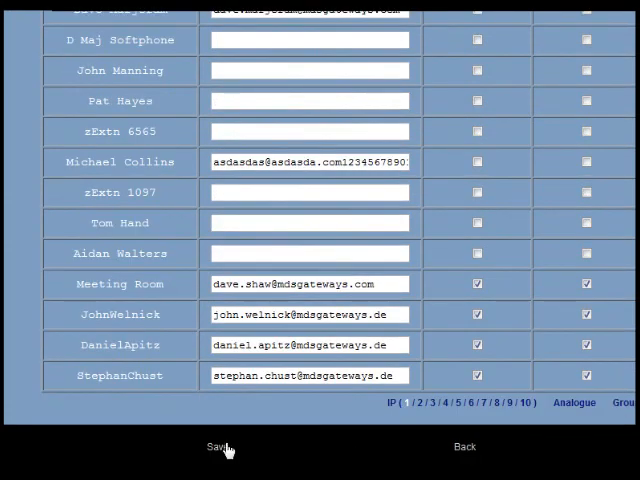
{"action": "mouse_move", "coordinate": [355, 447]}
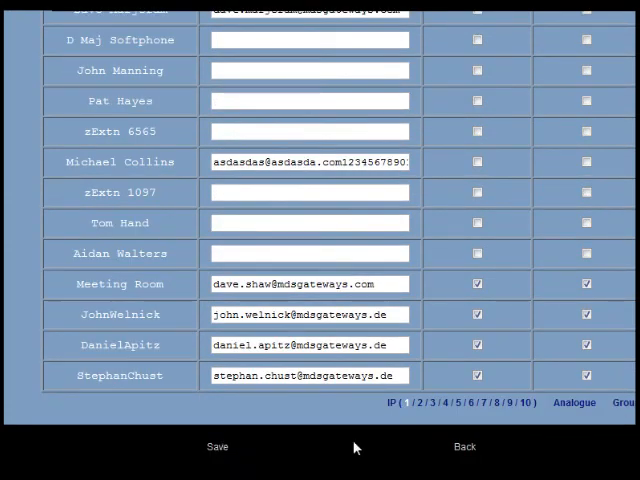
{"action": "left_click", "coordinate": [464, 447]}
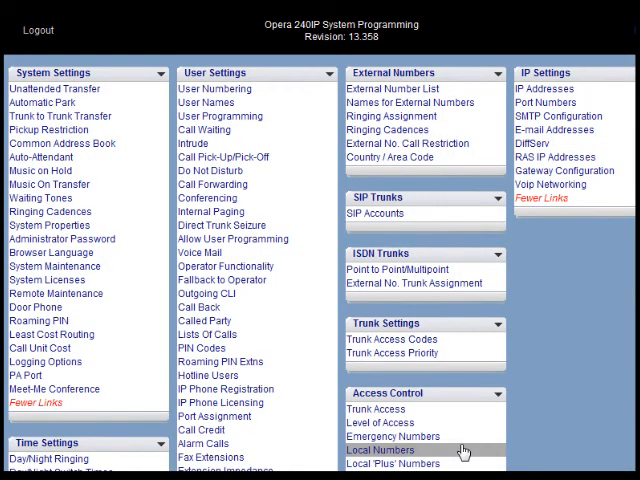
{"action": "mouse_move", "coordinate": [558, 130]}
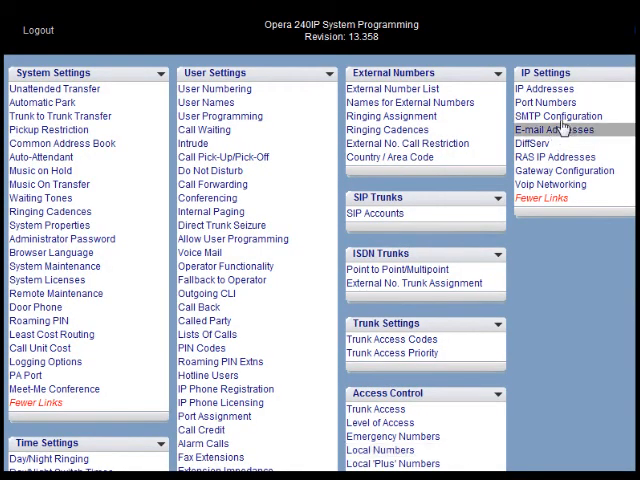
{"action": "left_click", "coordinate": [559, 116]}
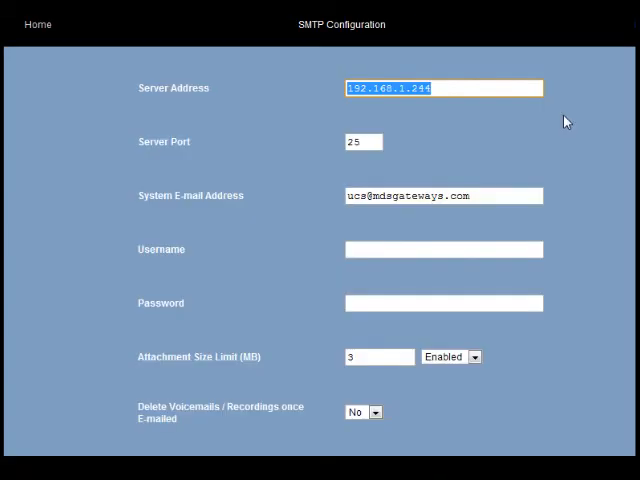
{"action": "mouse_move", "coordinate": [538, 115]}
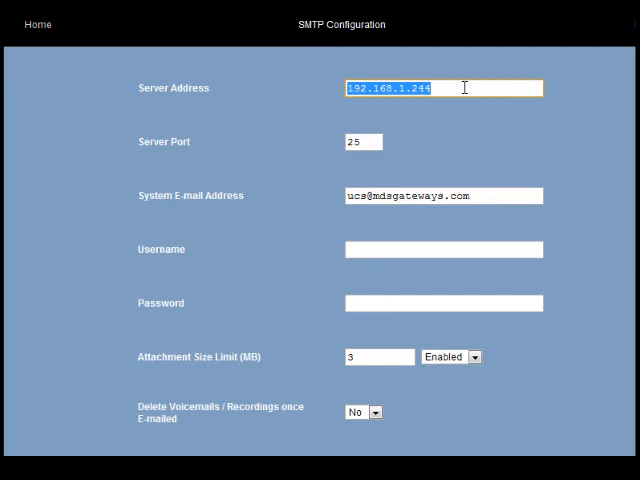
{"action": "mouse_move", "coordinate": [454, 88]}
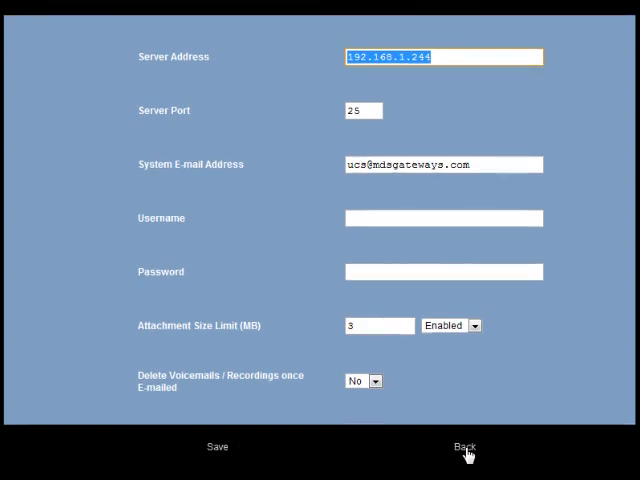
{"action": "left_click", "coordinate": [464, 446]}
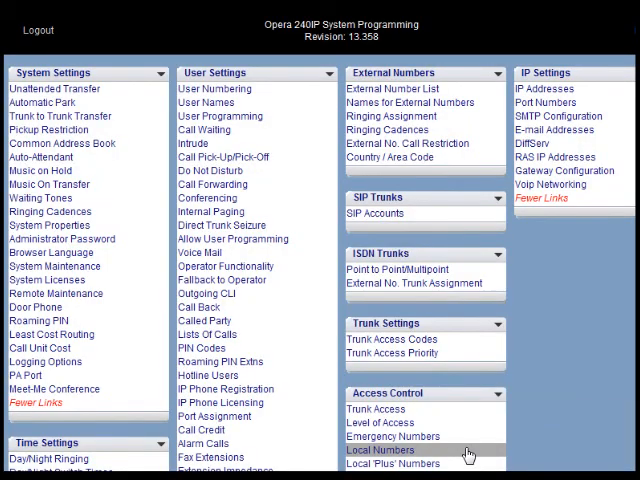